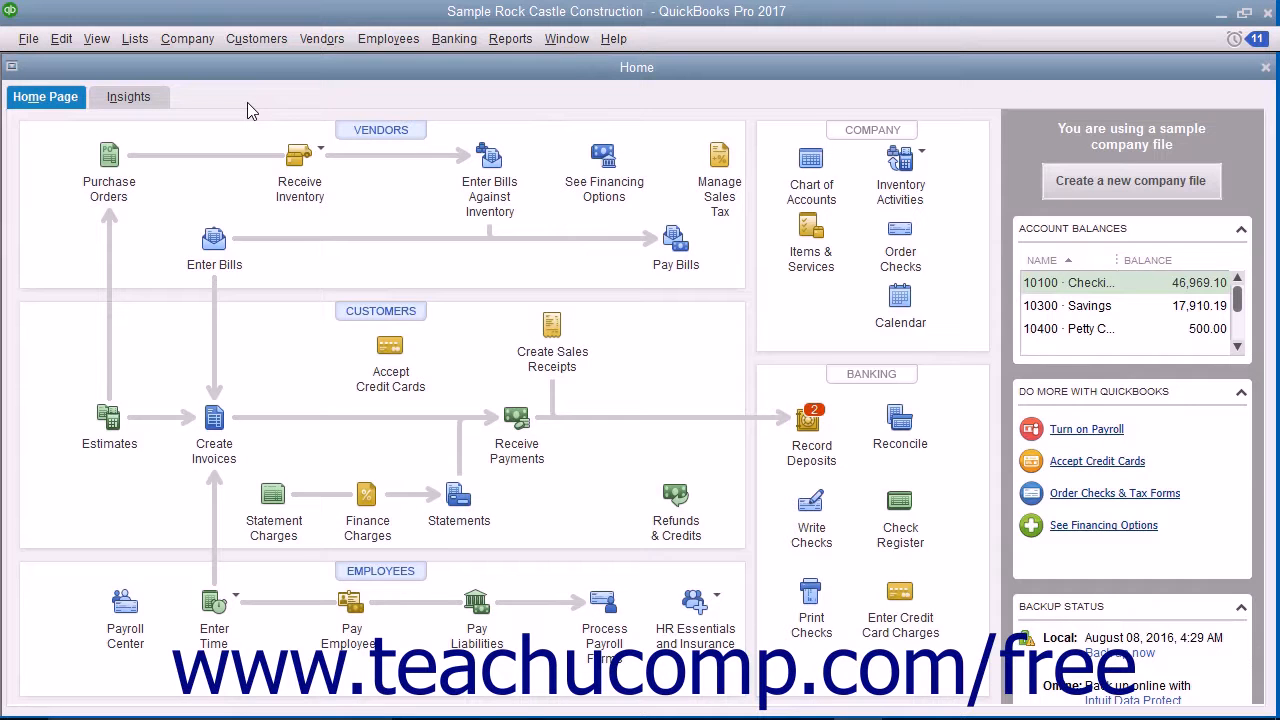
Open the File menu to reach Utilities and its Condense Data option
click(28, 38)
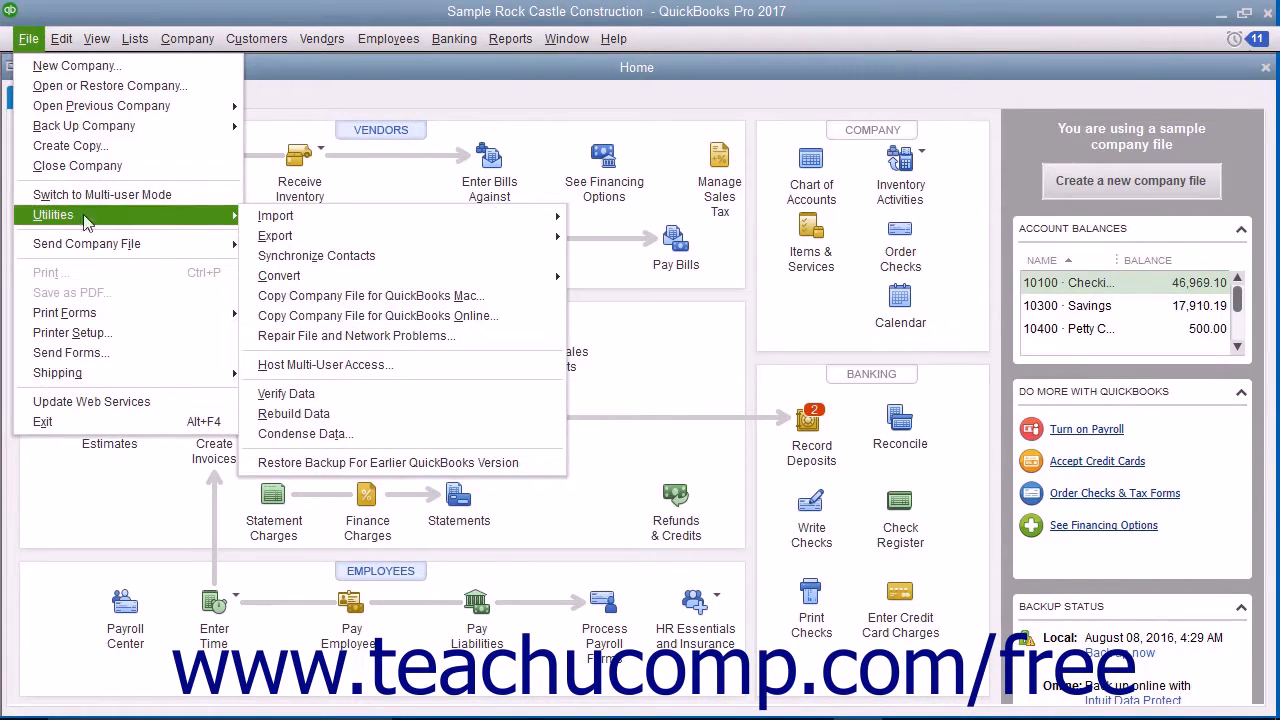
mouse_move(305, 433)
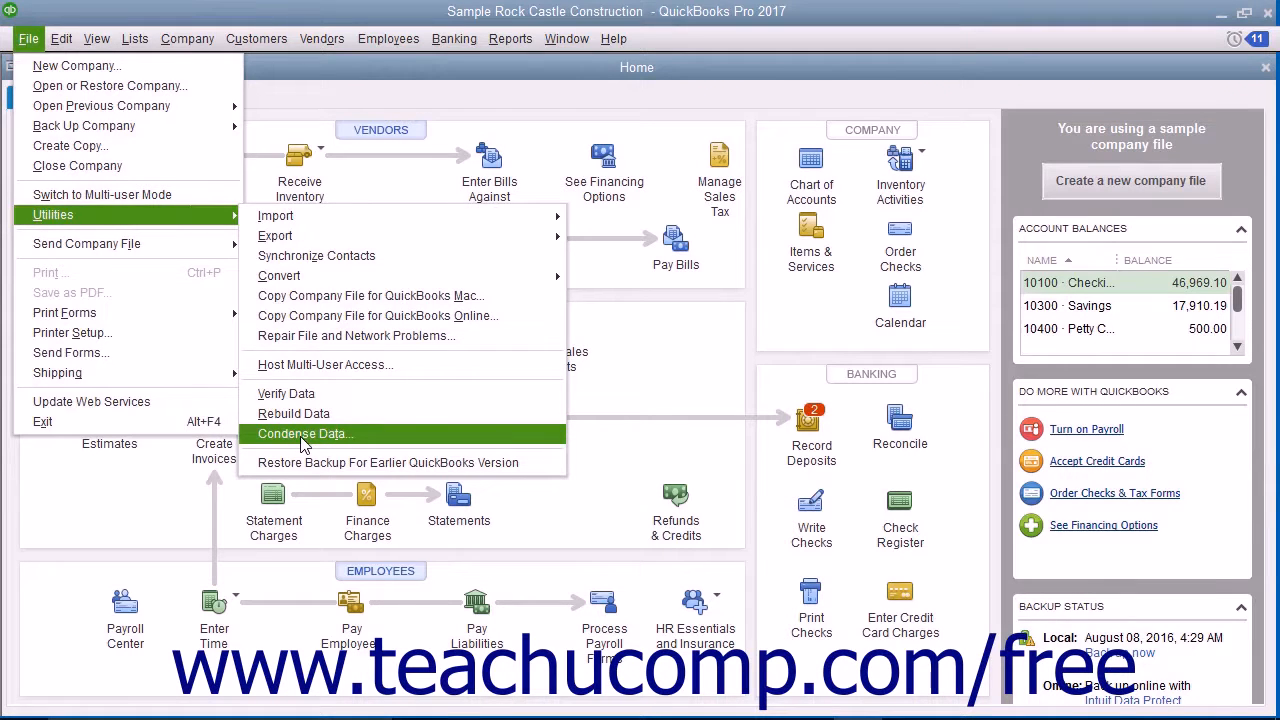
Choose Condense Data and save the new sensitive-data password and reset challenge question
click(305, 433)
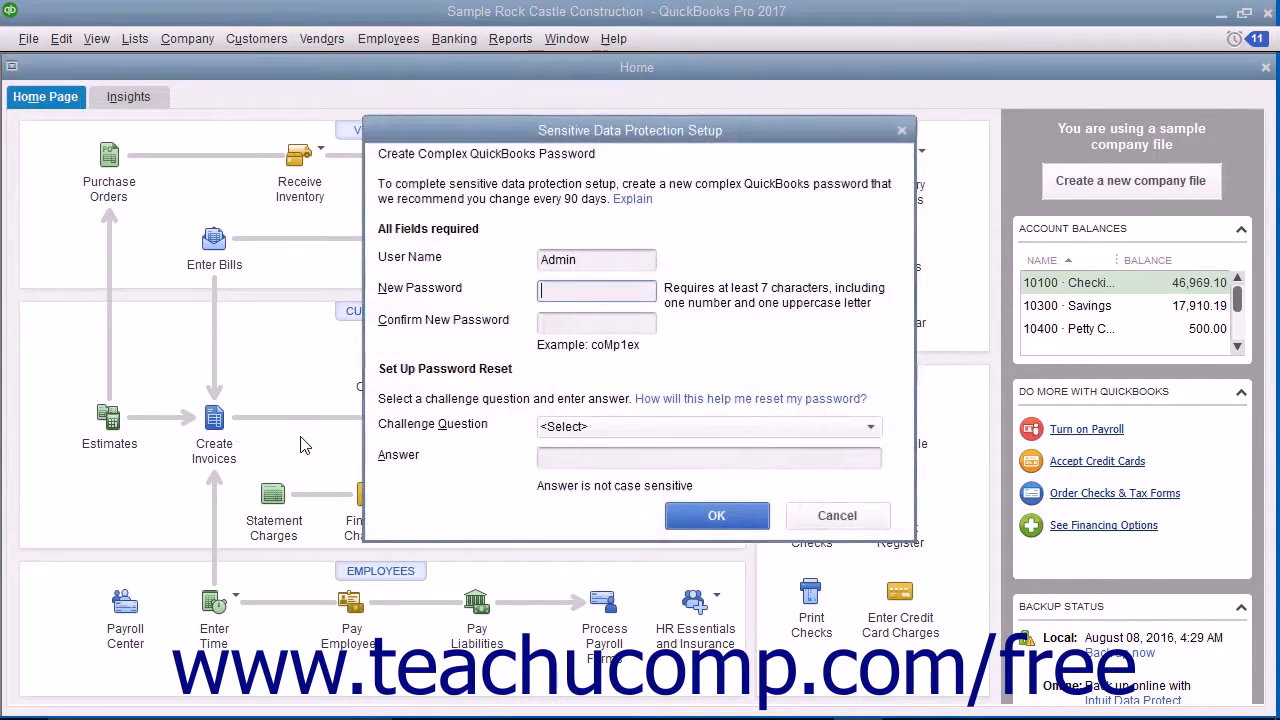
mouse_move(387, 442)
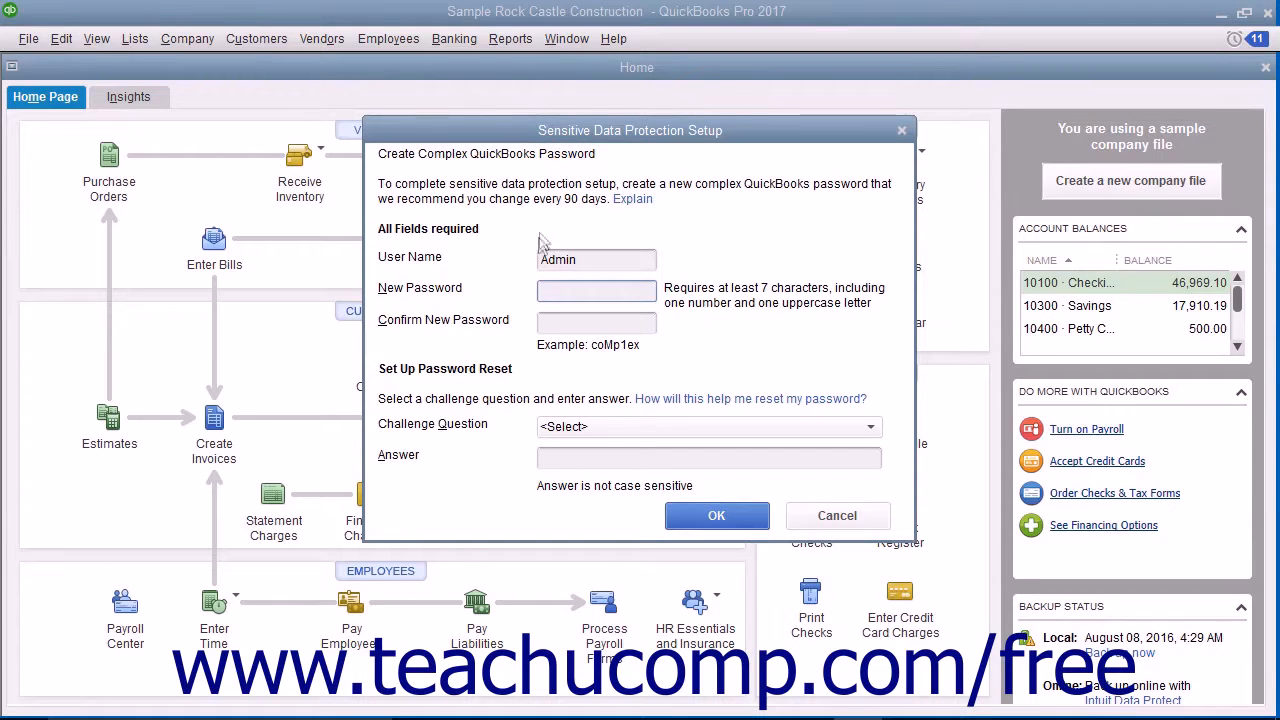
mouse_move(535, 322)
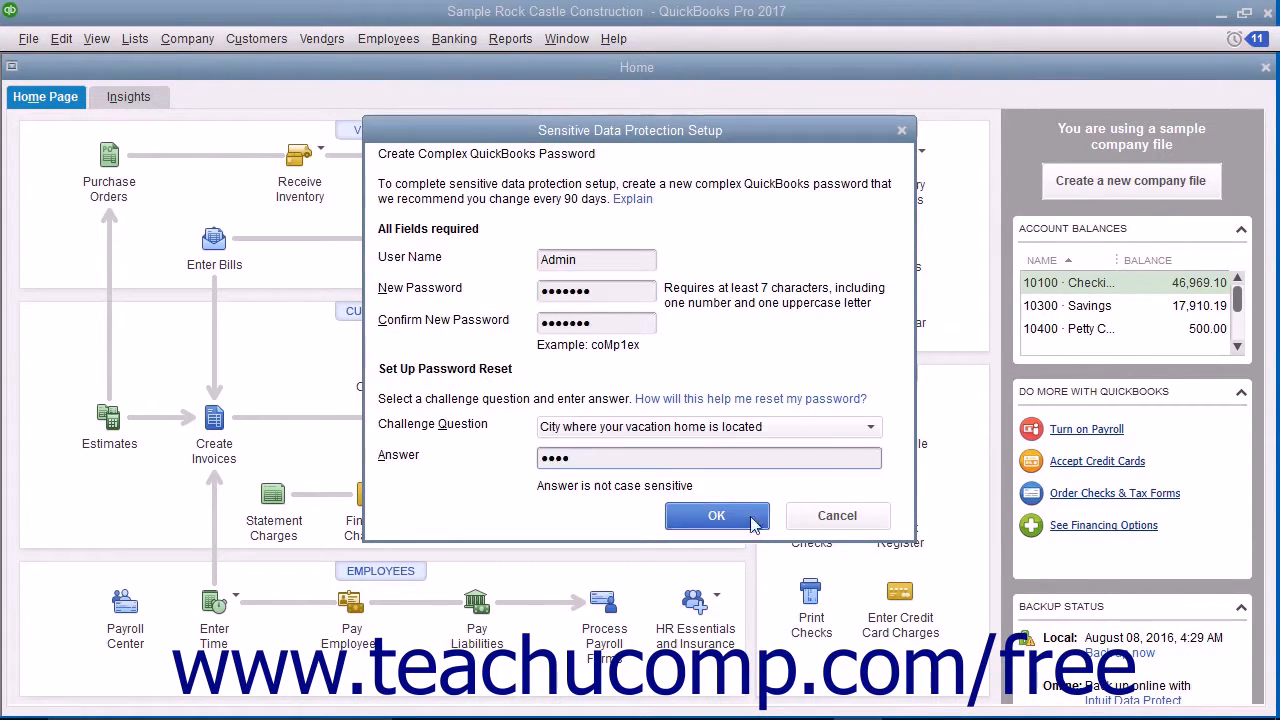
click(716, 515)
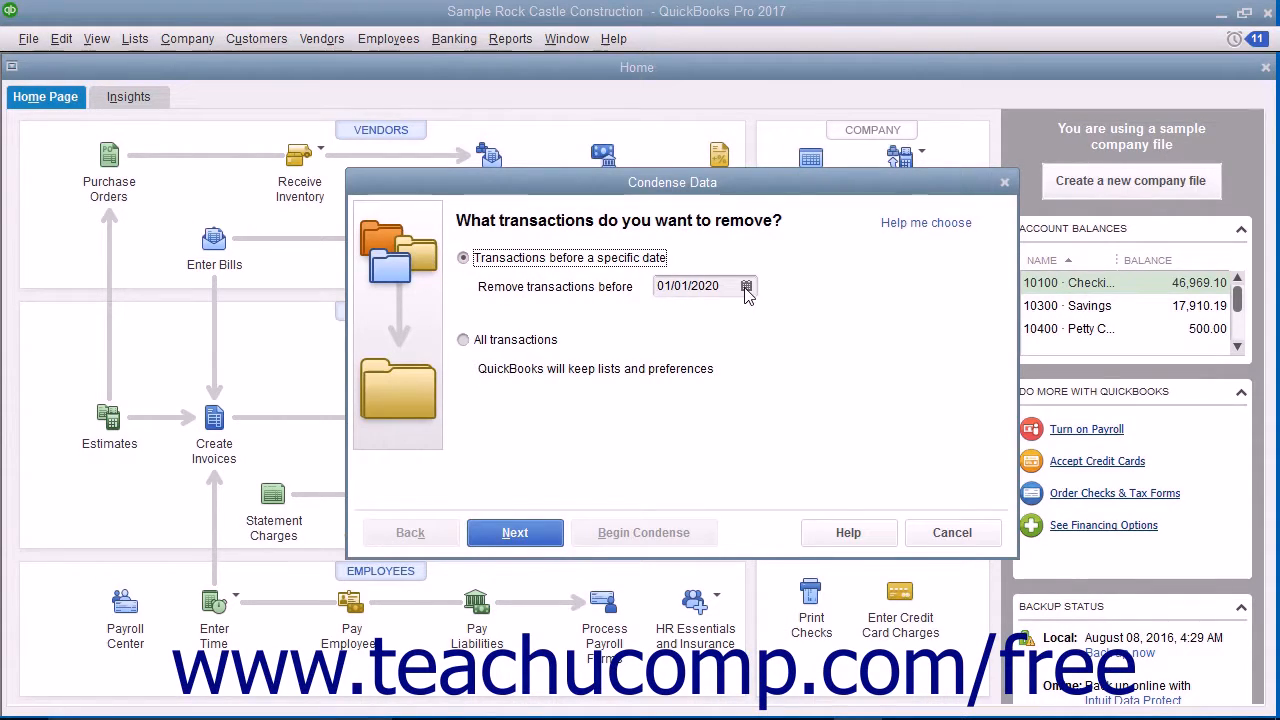
Set the transaction removal cutoff to 01/01/2020 and continue
click(747, 286)
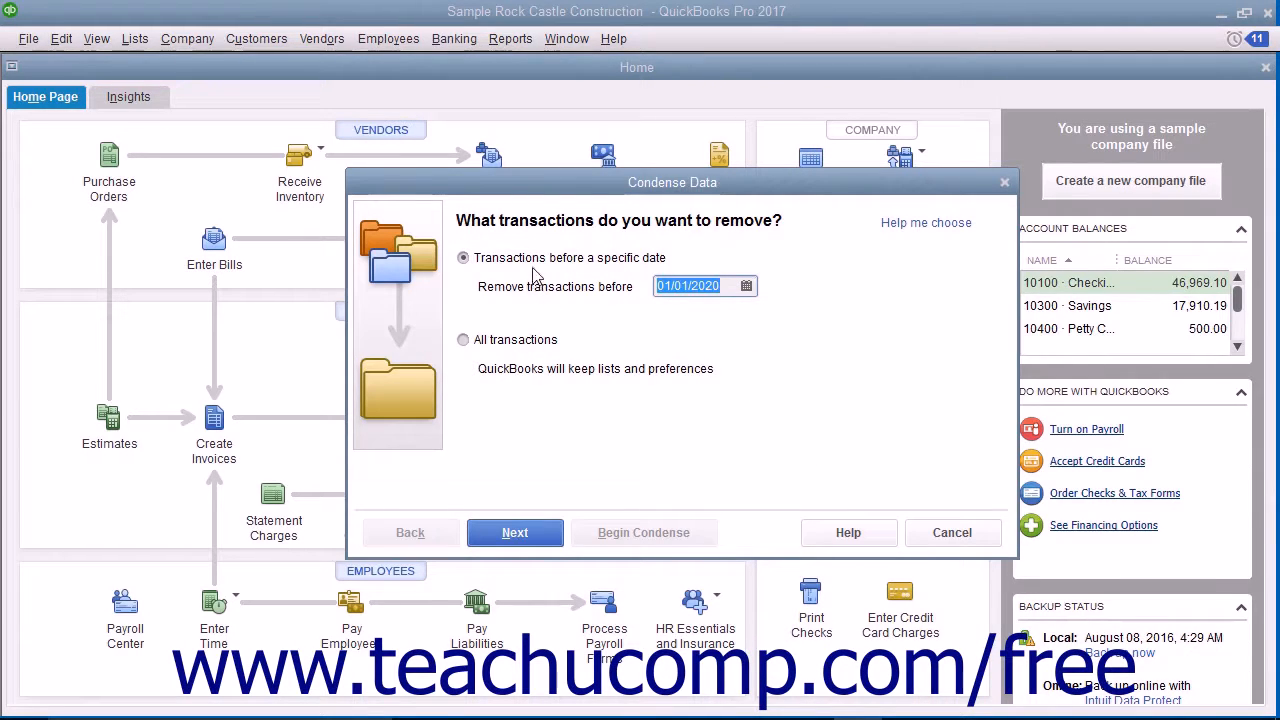
mouse_move(537, 273)
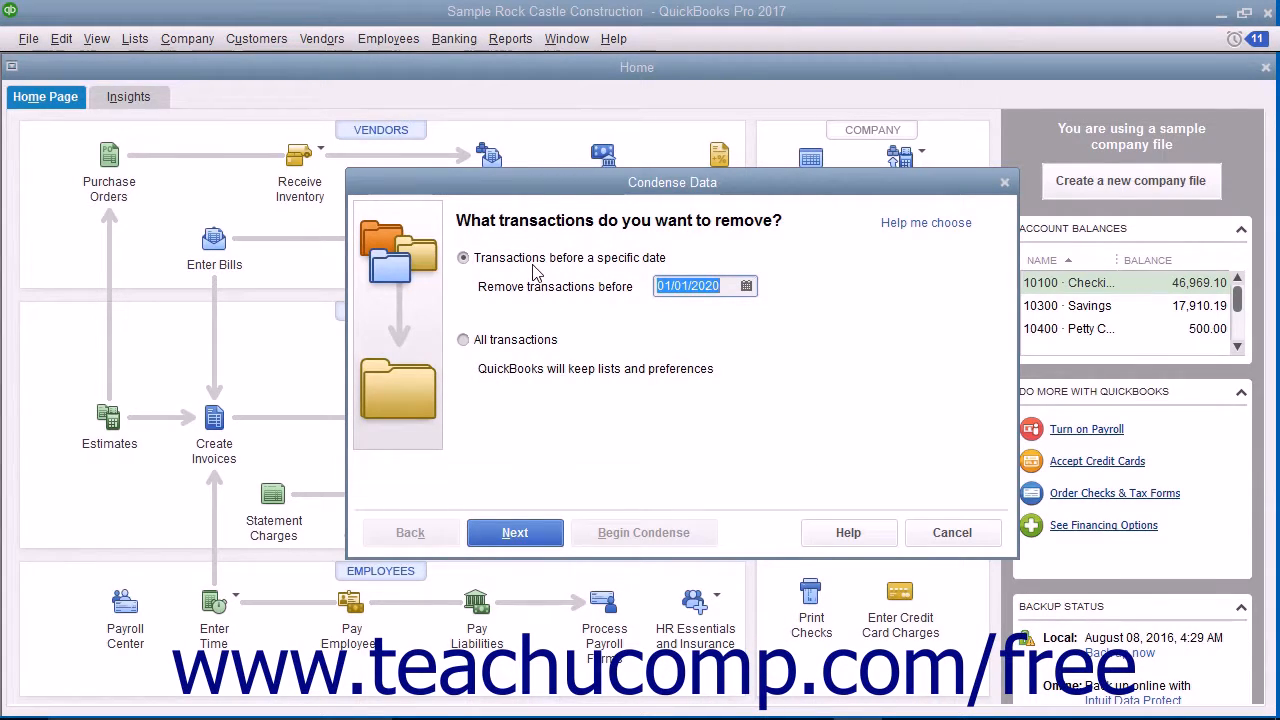
mouse_move(597, 300)
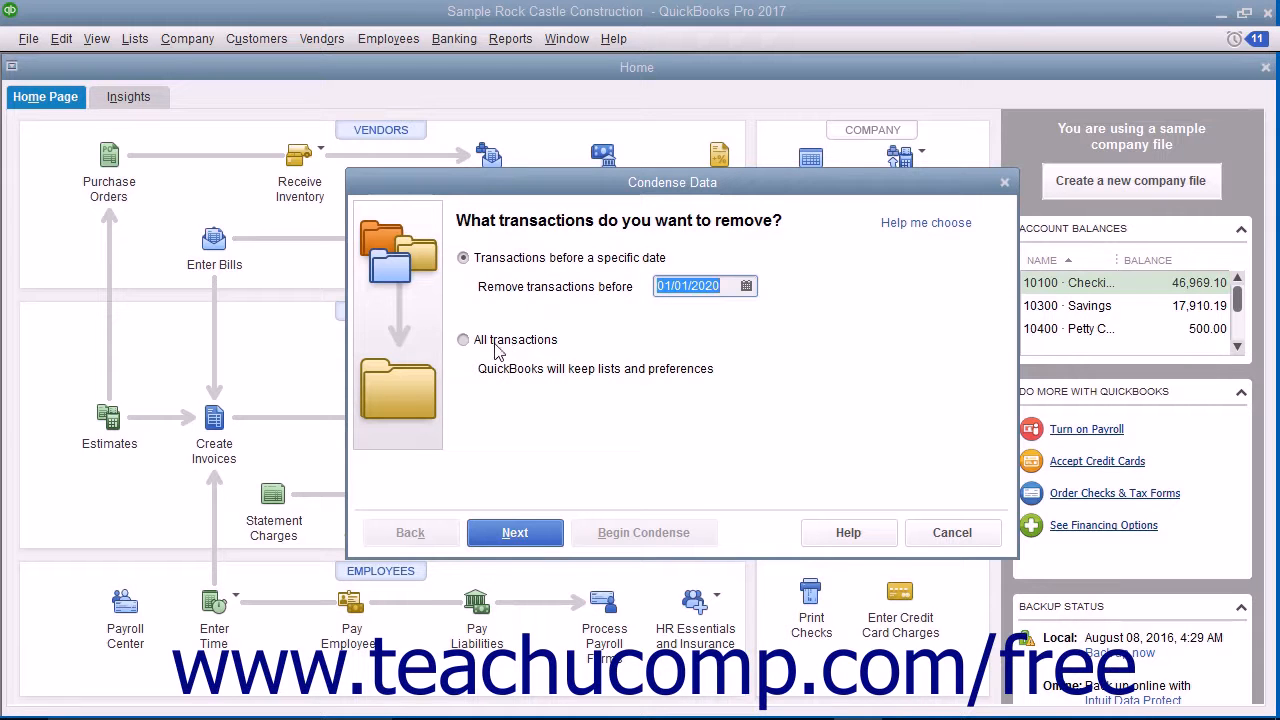
mouse_move(527, 390)
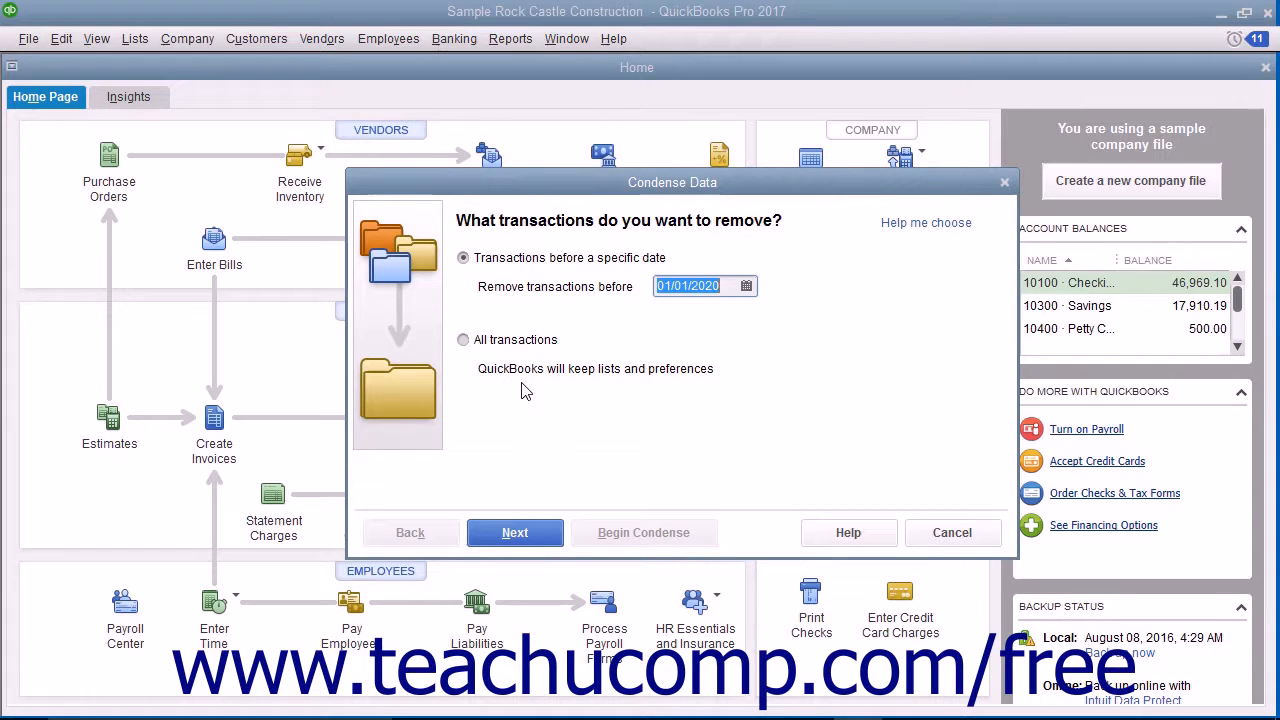
click(514, 532)
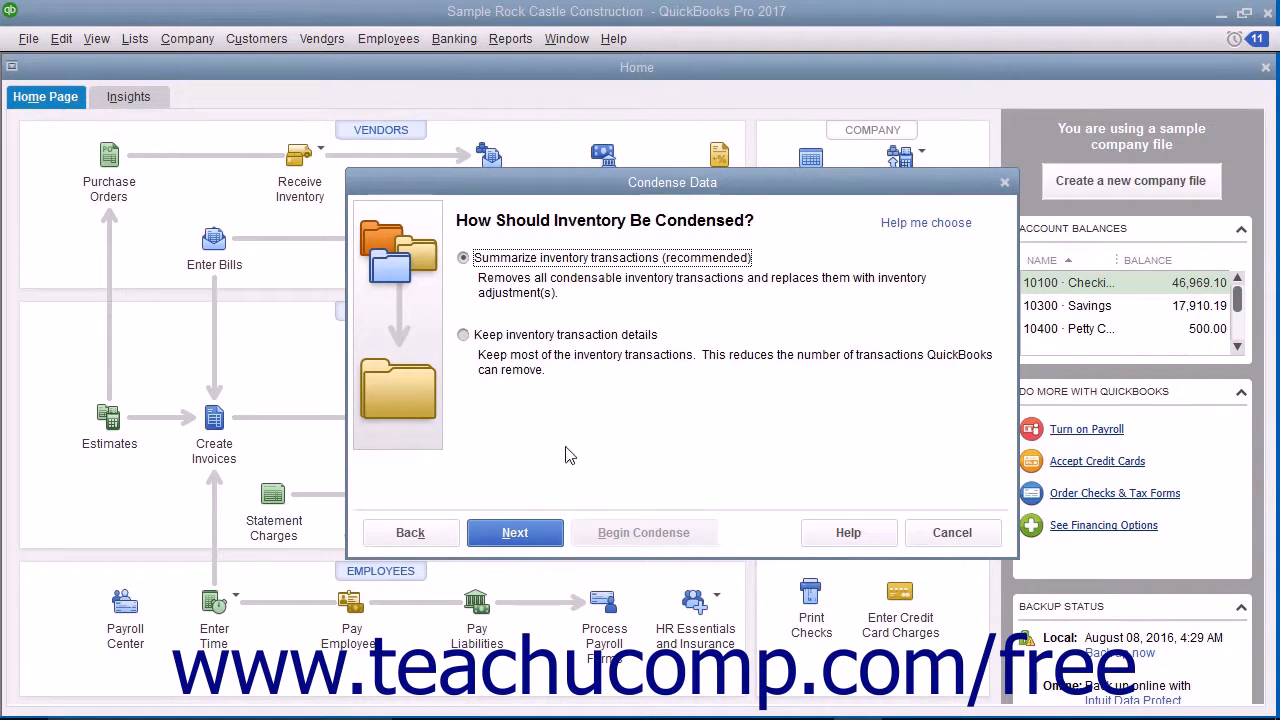
mouse_move(547, 498)
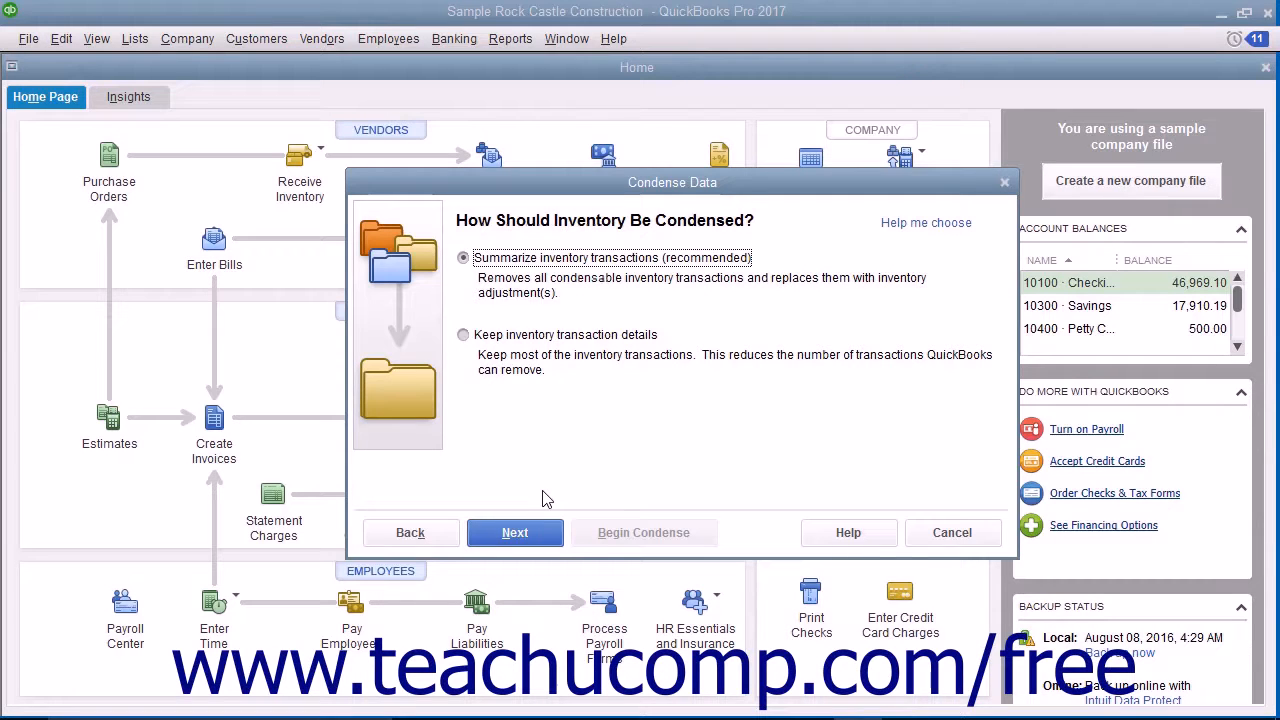
mouse_move(515, 532)
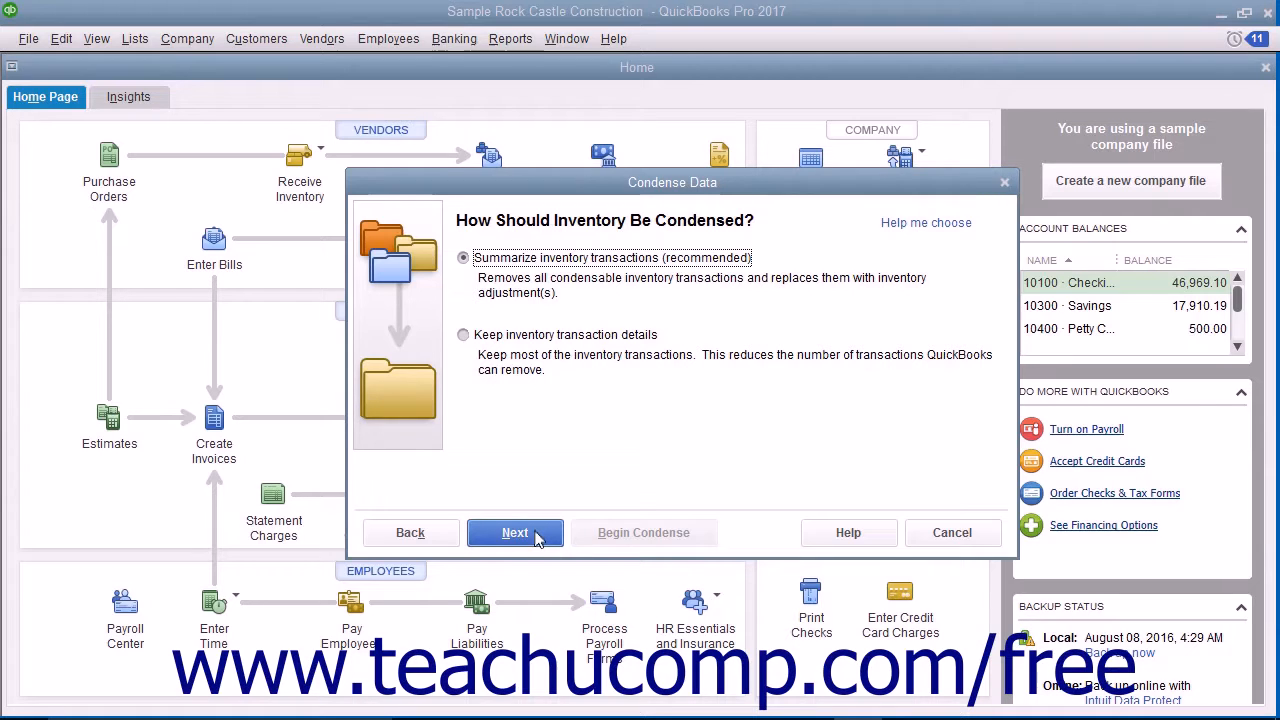
Keep summarized inventory and removal of all unused list entries, then begin condensing
click(515, 532)
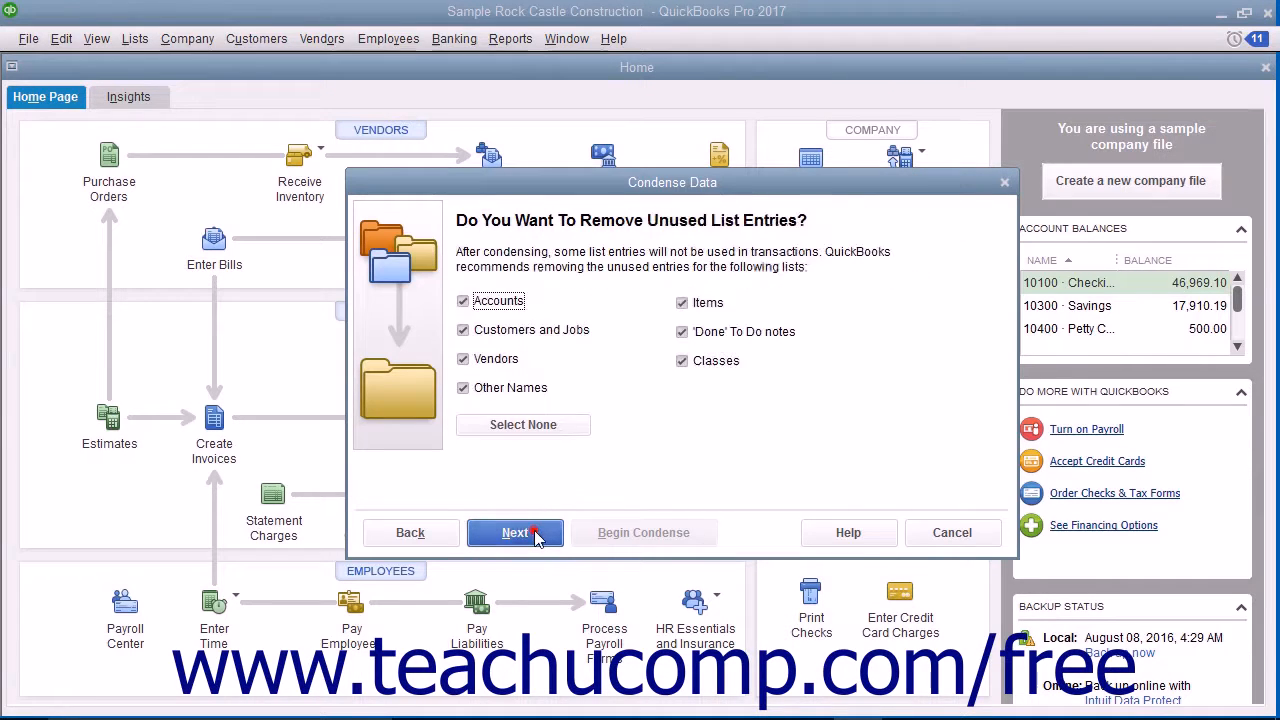
click(515, 532)
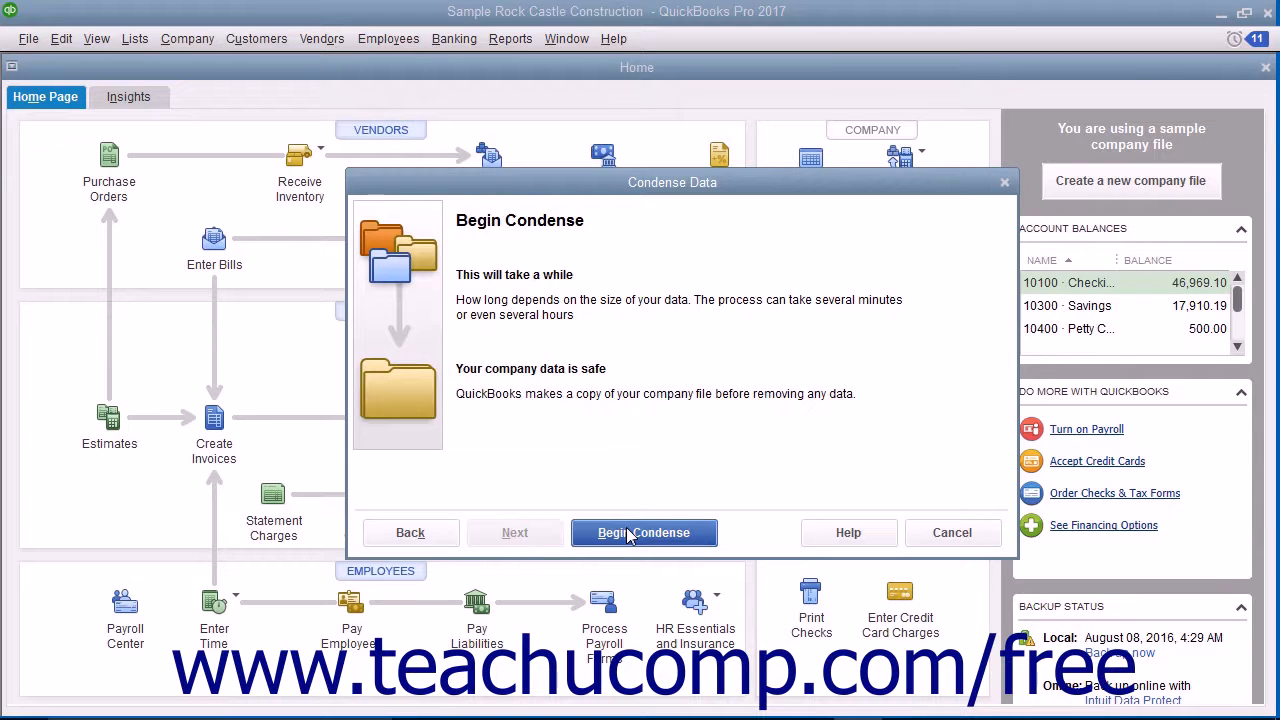
click(644, 532)
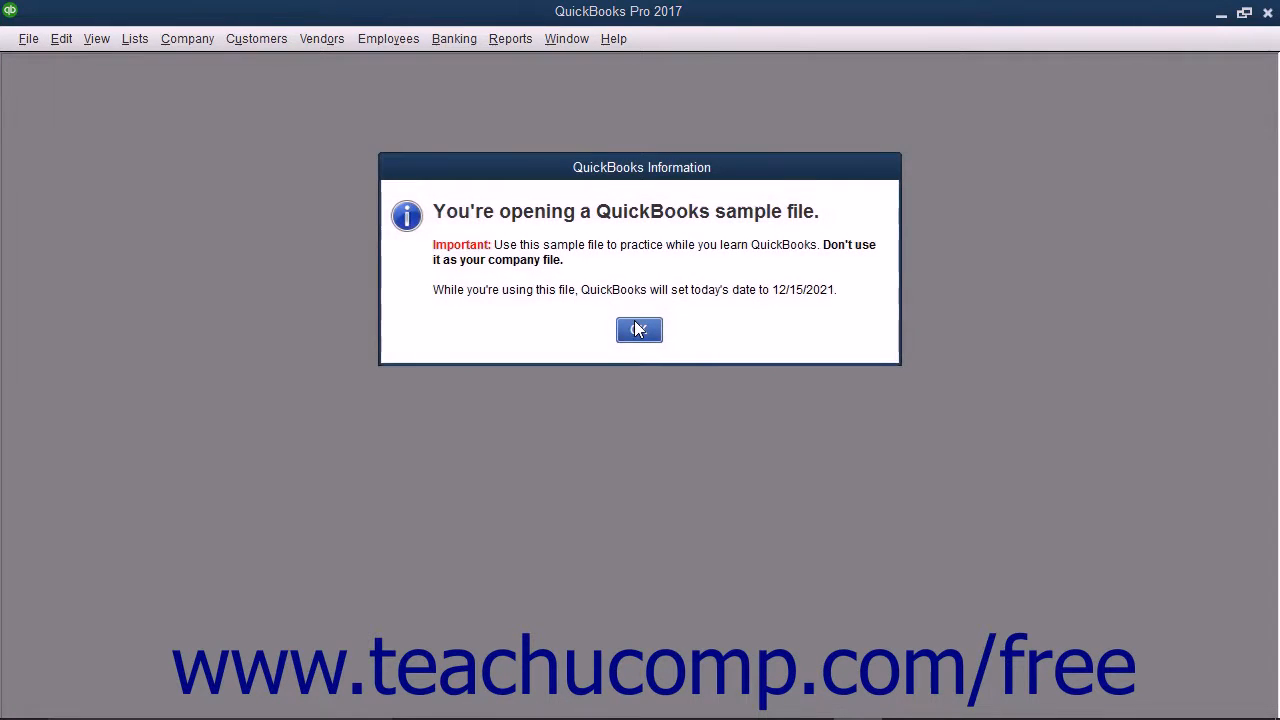
Acknowledge the 'You're opening a QuickBooks sample file' warning after condensing
click(639, 330)
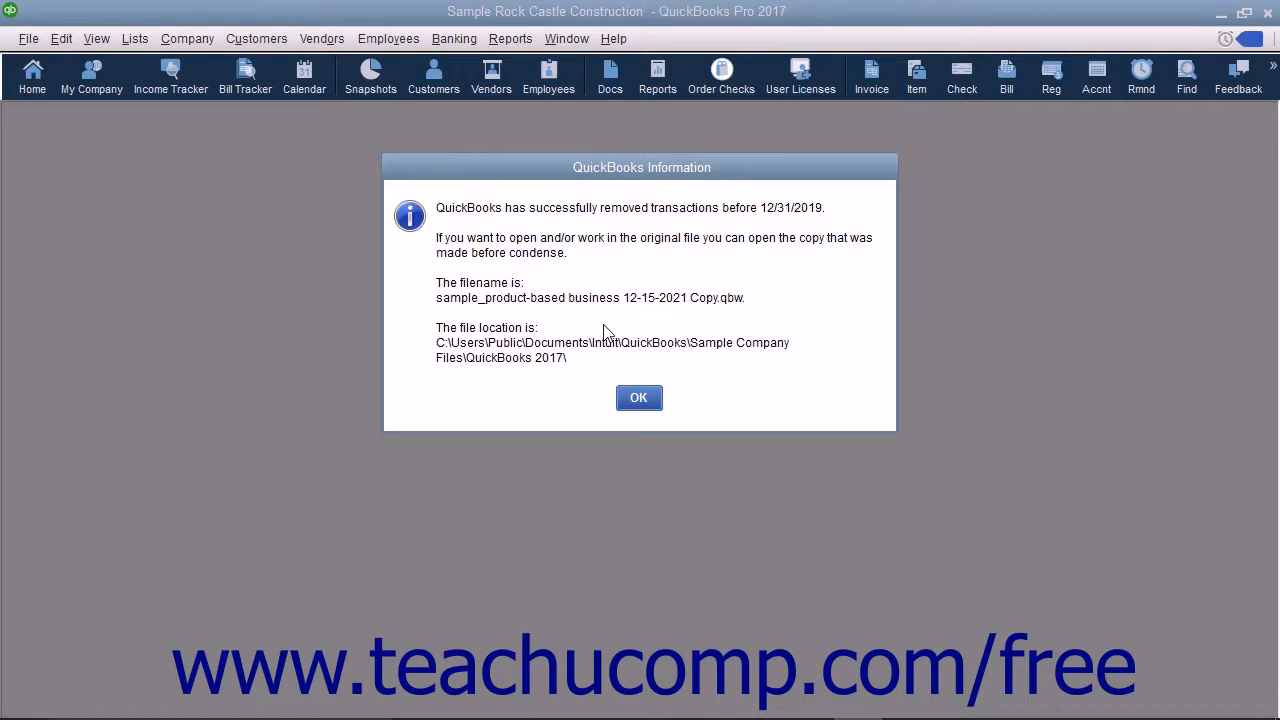
mouse_move(715, 312)
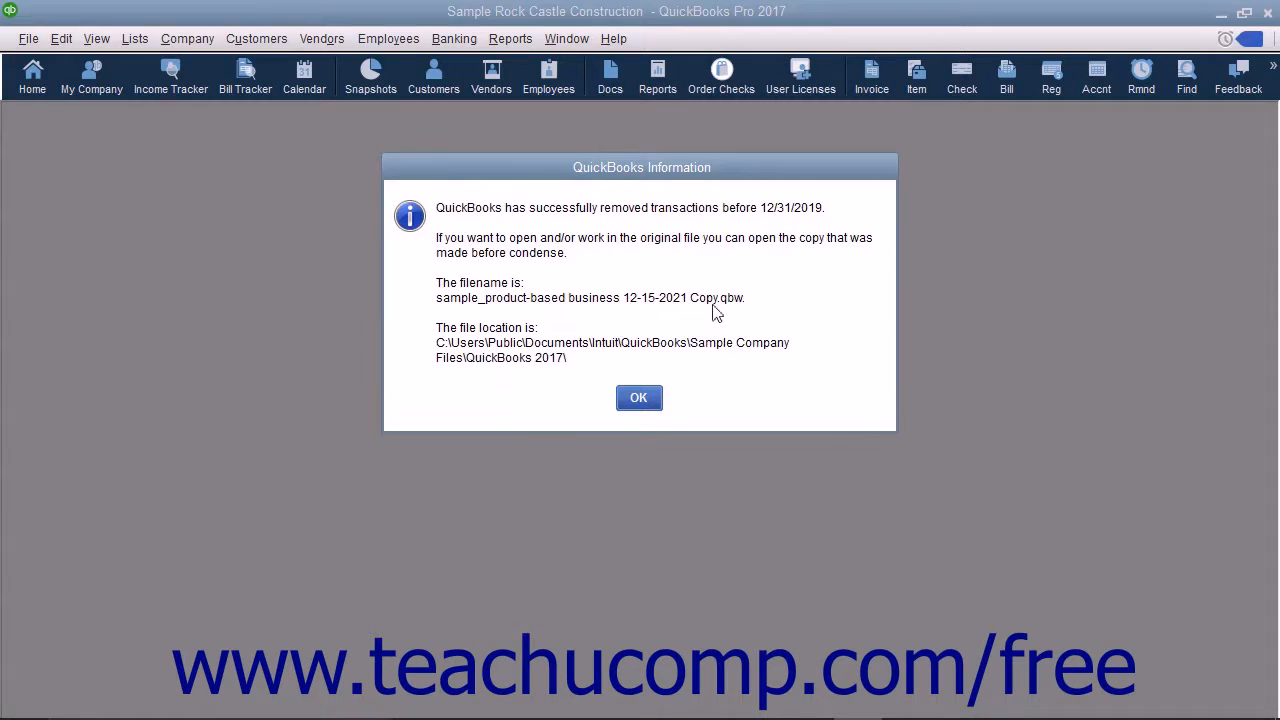
mouse_move(703, 338)
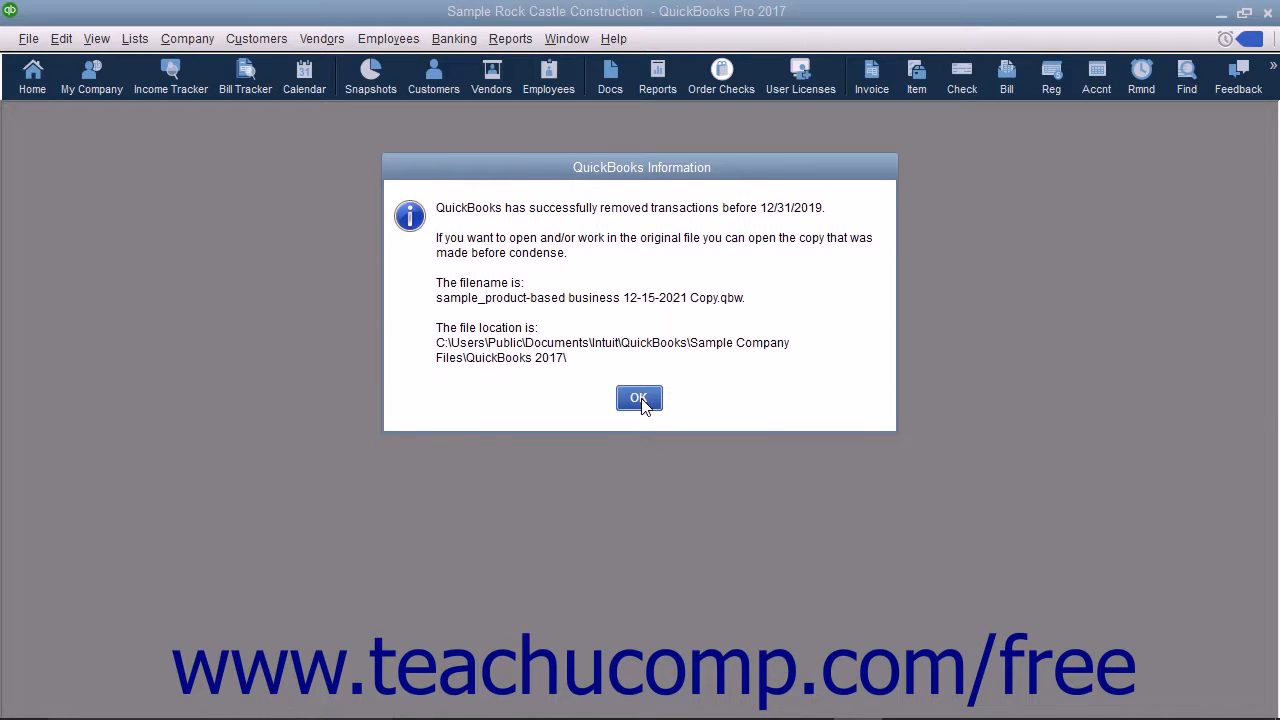
Dismiss the condense success message reporting the archive copy's filename and location
click(639, 397)
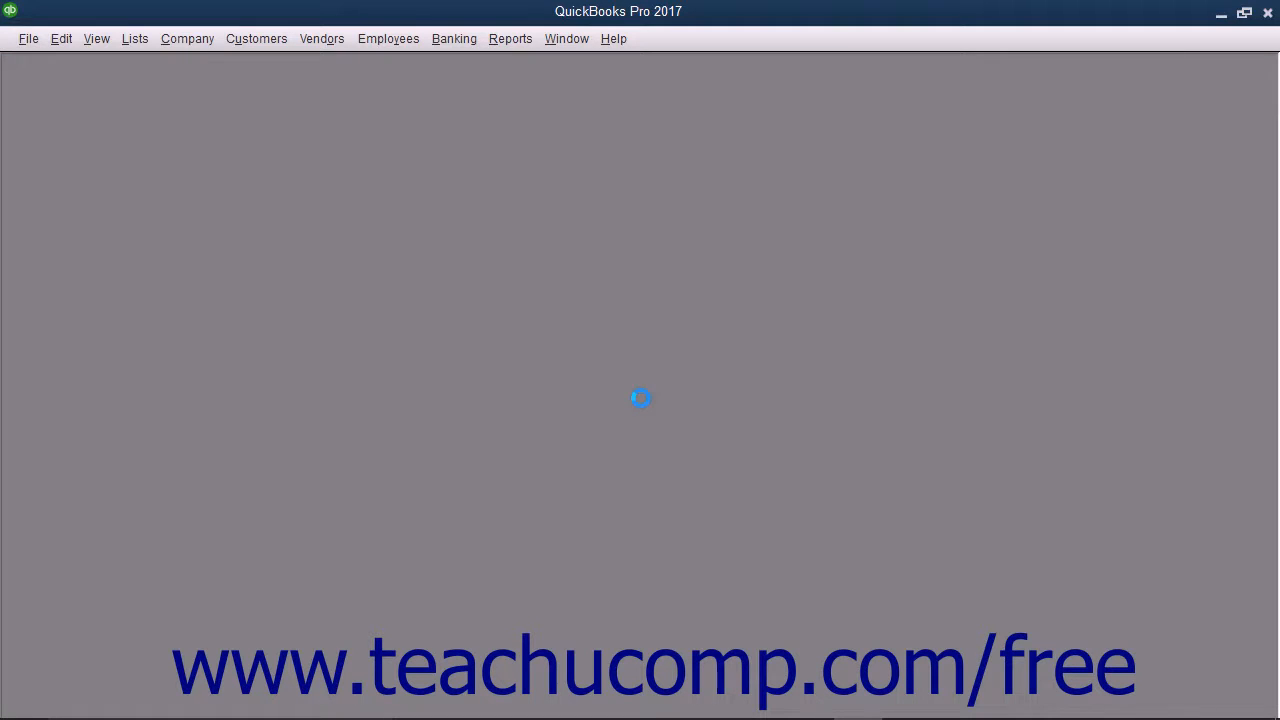
mouse_move(643, 406)
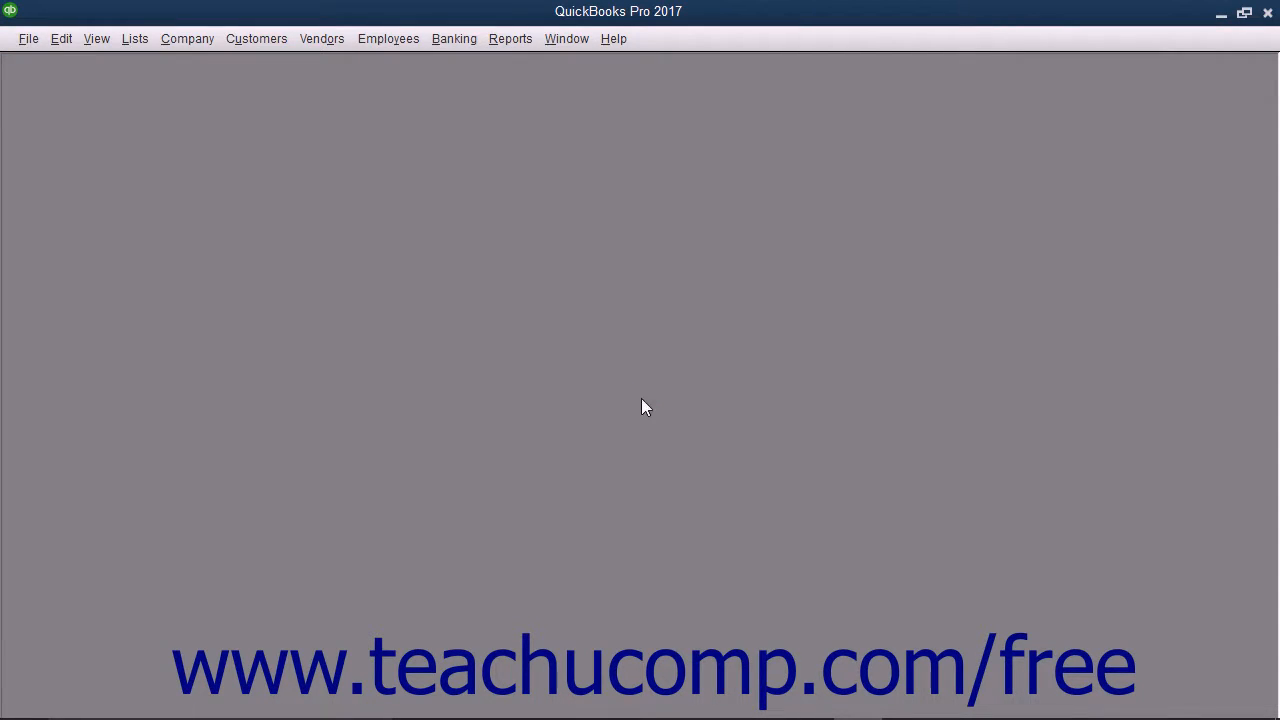